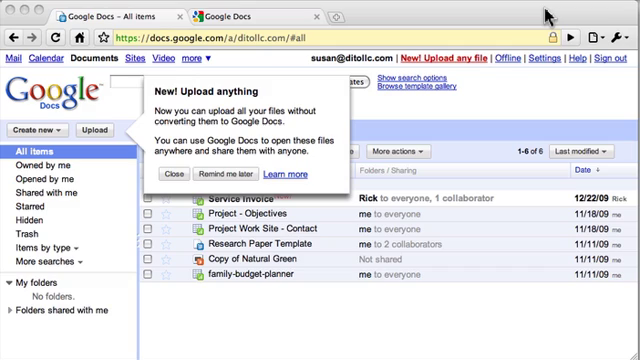
mouse_move(392, 92)
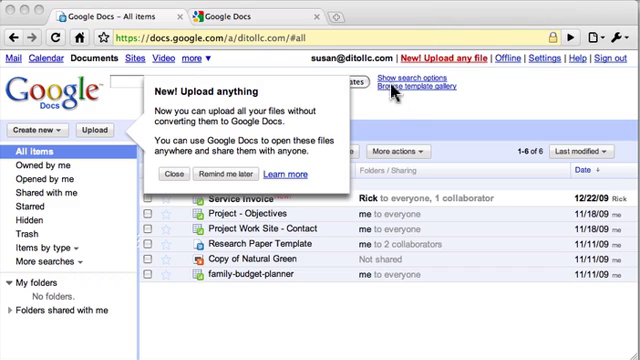
mouse_move(258, 163)
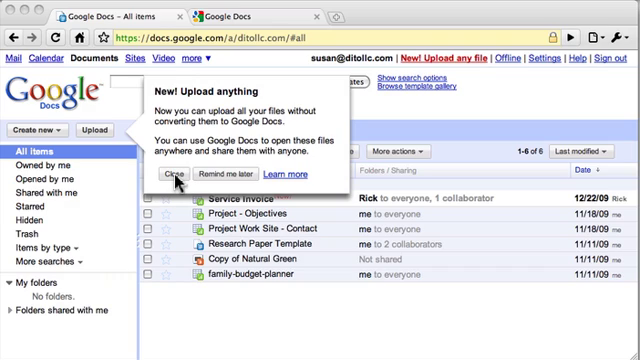
- Dismiss the 'New! Upload anything' announcement popup
click(175, 180)
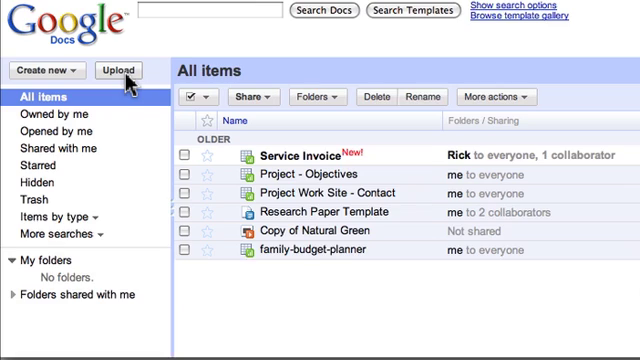
- Open the Upload Files page from the Upload button
click(119, 70)
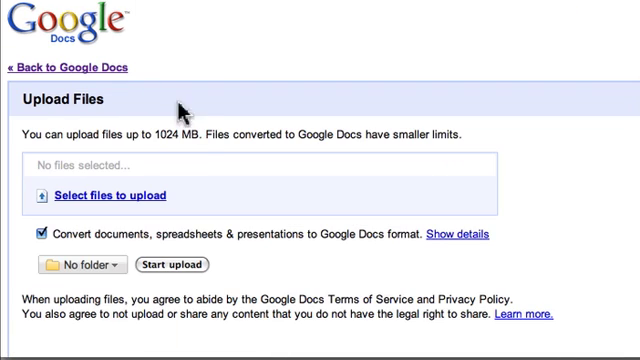
mouse_move(197, 150)
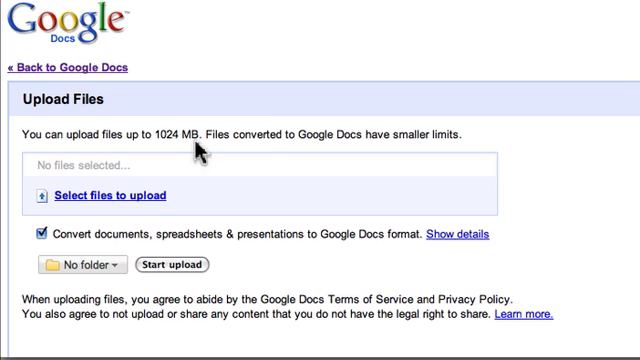
mouse_move(398, 170)
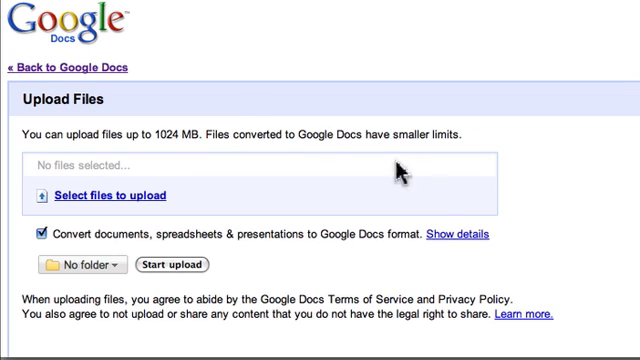
- Expand 'Show details' and read the conversion limits and supported file types
click(466, 237)
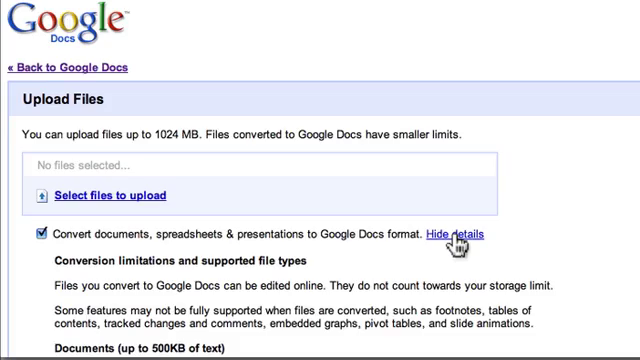
scroll(down, 3)
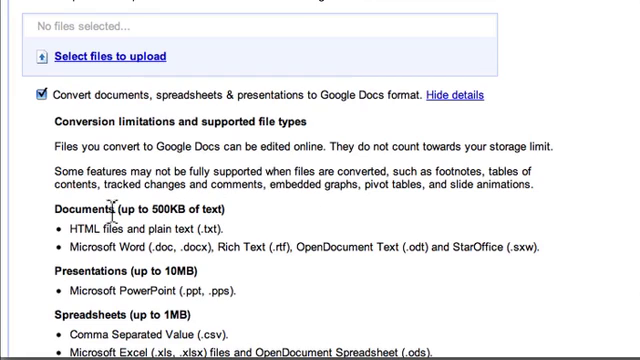
mouse_move(100, 240)
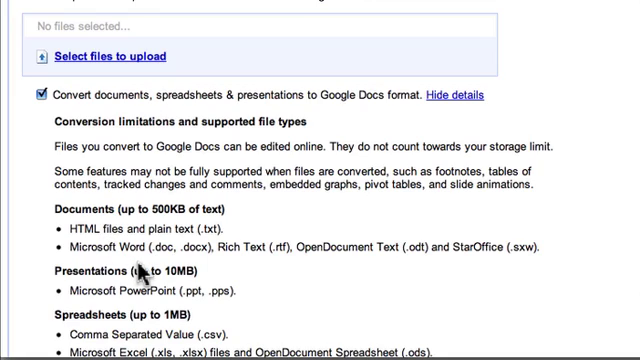
mouse_move(357, 277)
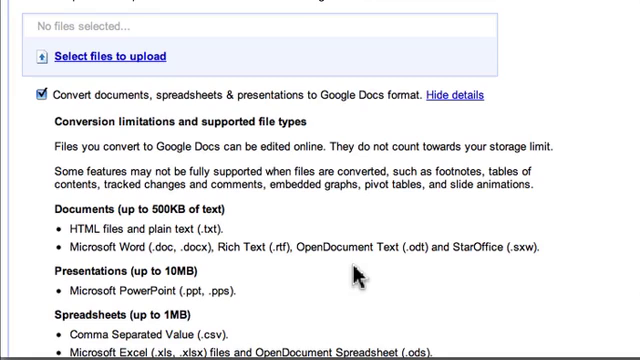
mouse_move(497, 262)
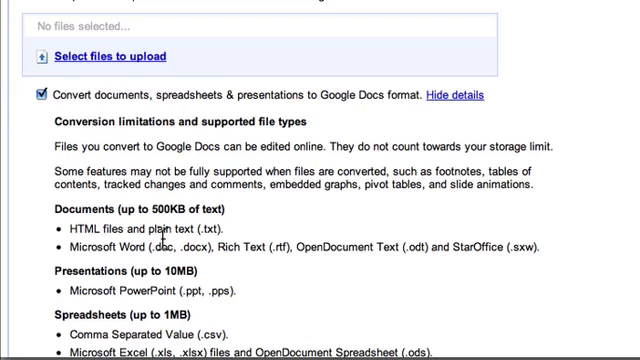
scroll(down, 3)
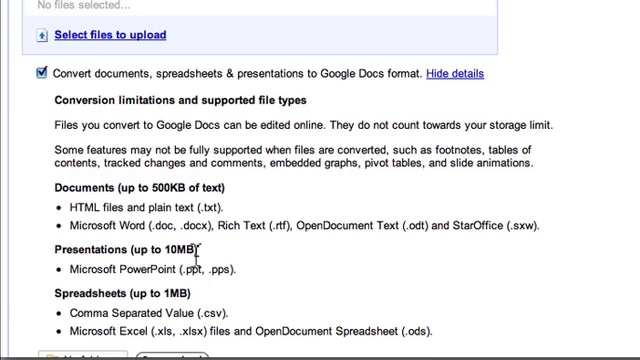
scroll(down, 3)
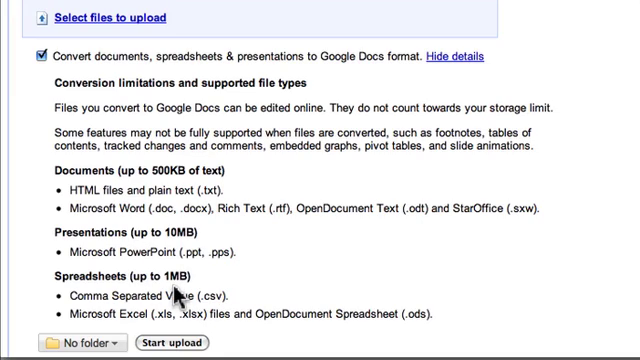
mouse_move(288, 332)
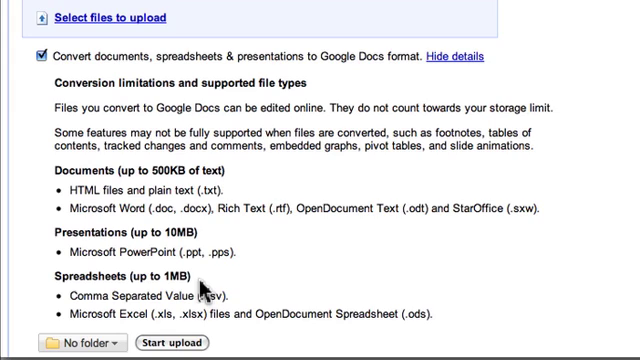
scroll(up, 3)
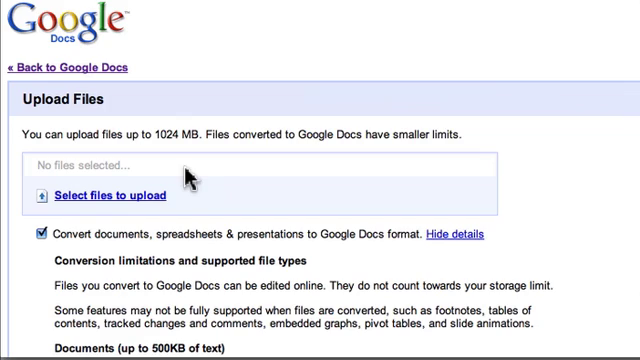
- Scroll down to the bottom of the Upload Files page
scroll(down, 3)
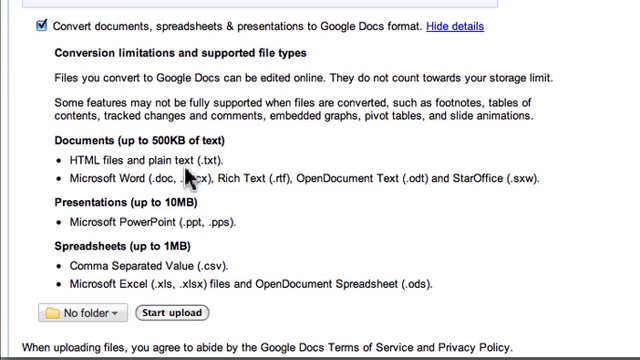
mouse_move(110, 180)
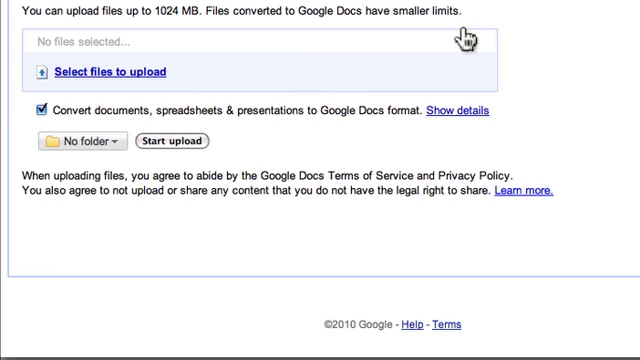
- Expand 'Show details' again to display the conversion limitations
click(456, 109)
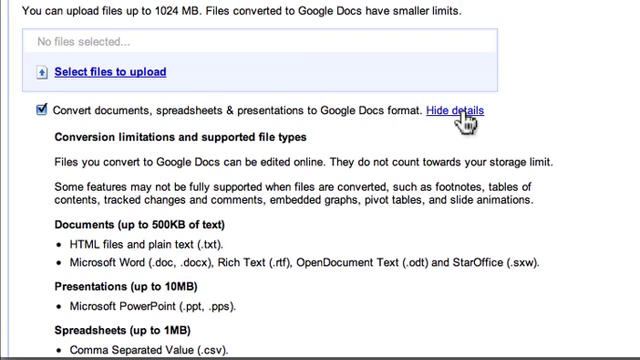
mouse_move(580, 62)
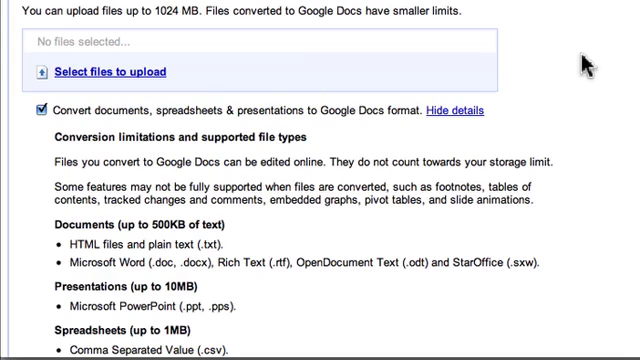